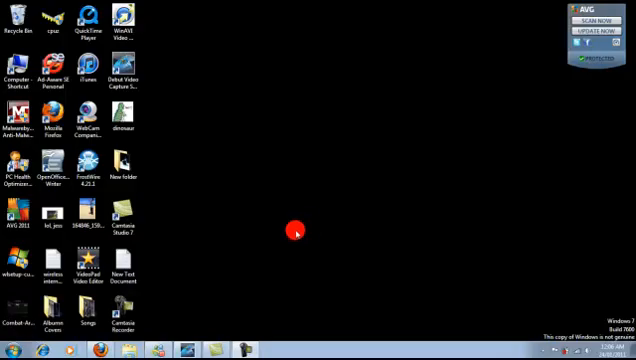
- Open the Windows 7 Start menu to show programs and system places
click(8, 348)
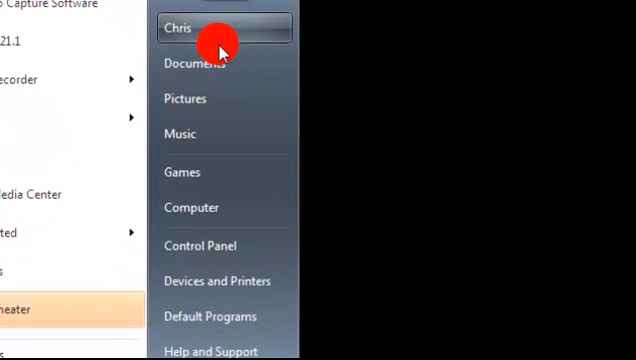
mouse_move(220, 316)
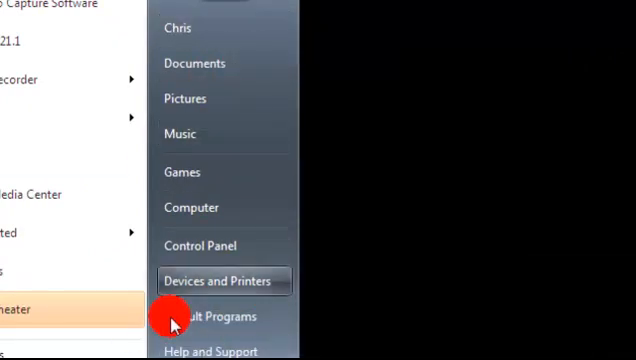
mouse_move(176, 320)
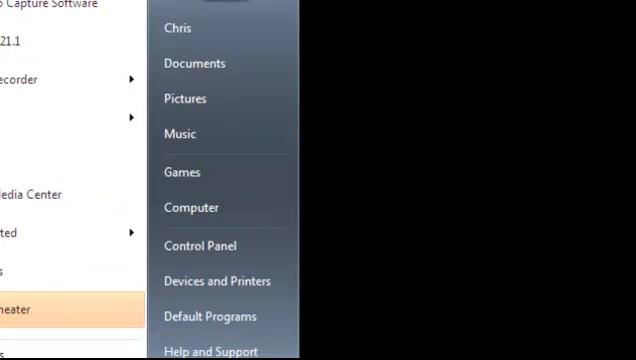
- Launch Run from the Start menu search and start a Command Prompt at the home folder
text(ru)
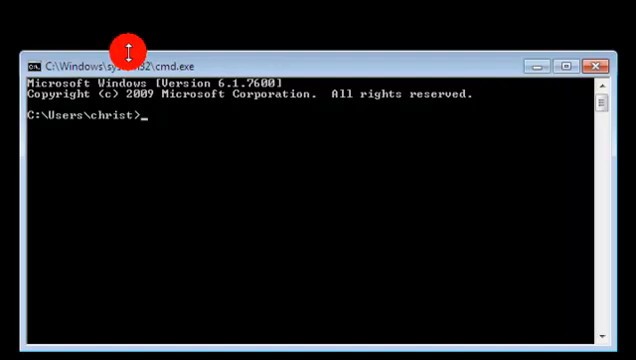
- Run ipconfig to show IPv4 192.168.1.2, mask 255.255.255.0, gateway 192.168.1.1
text(ipcon)
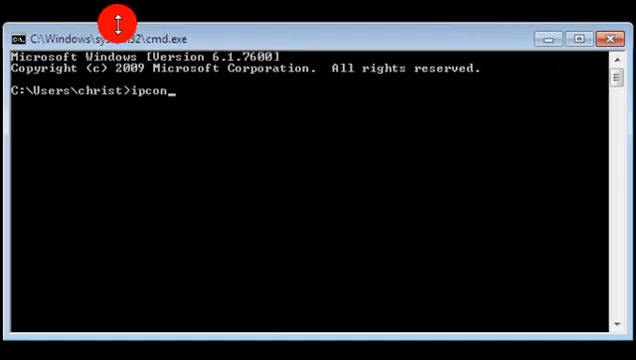
text(fig)
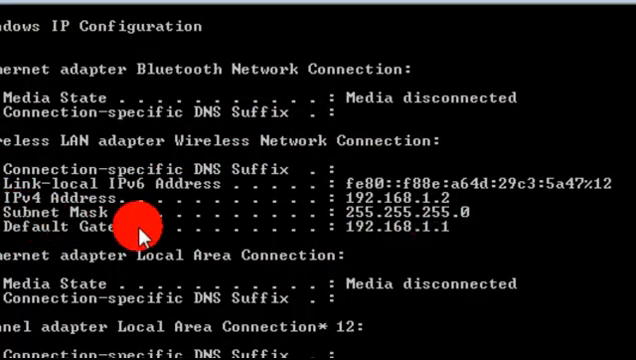
mouse_move(368, 188)
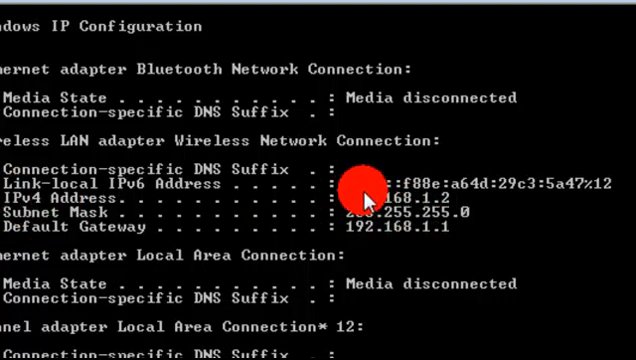